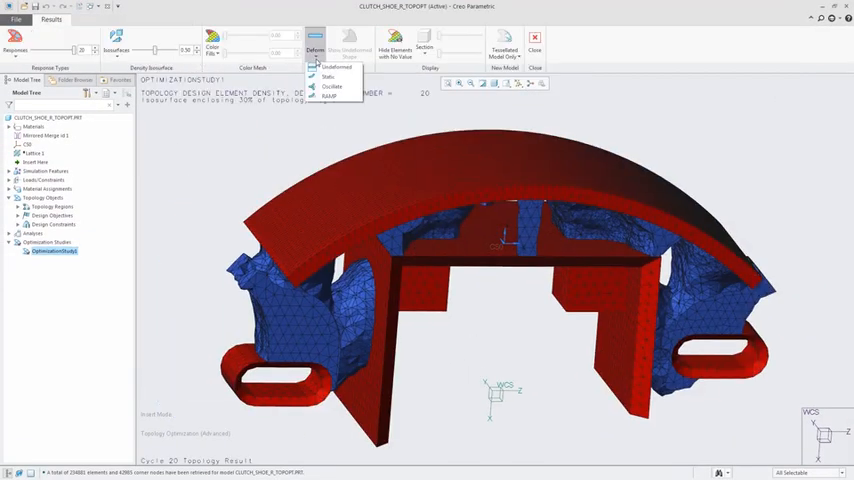
Show the cycle 20 result as a Static deformed shape over the undeformed clutch shoe
click(337, 77)
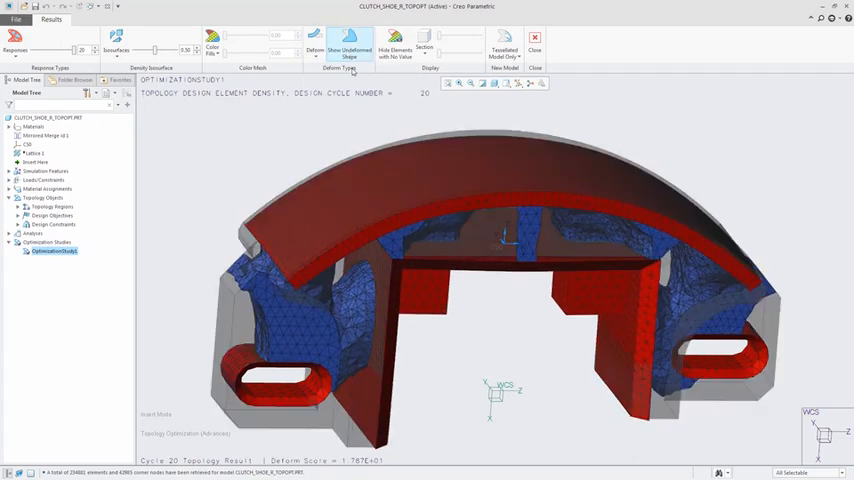